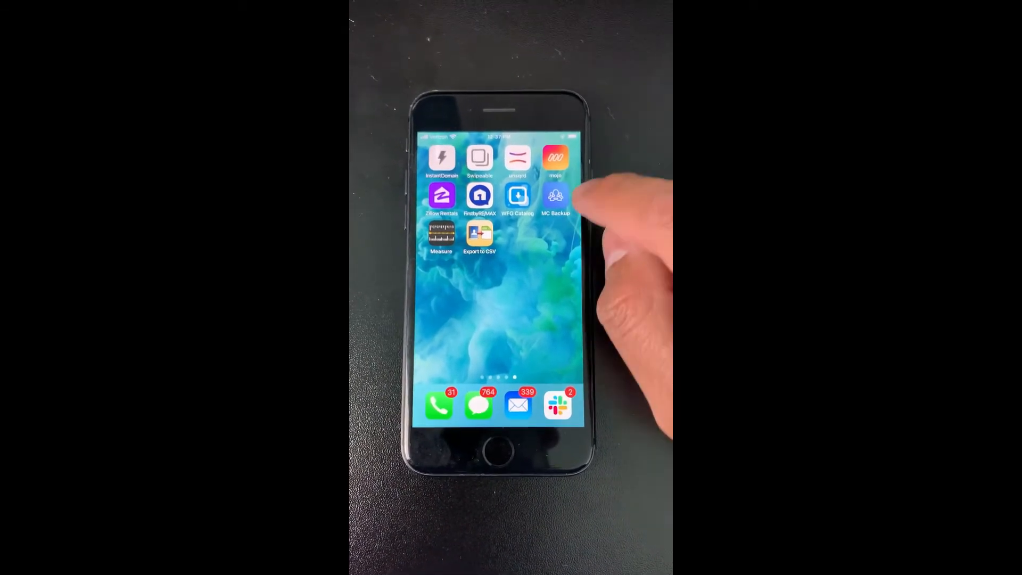
Launch MC Backup to view the saved contact backups
{"action": "left_click", "coordinate": [556, 196]}
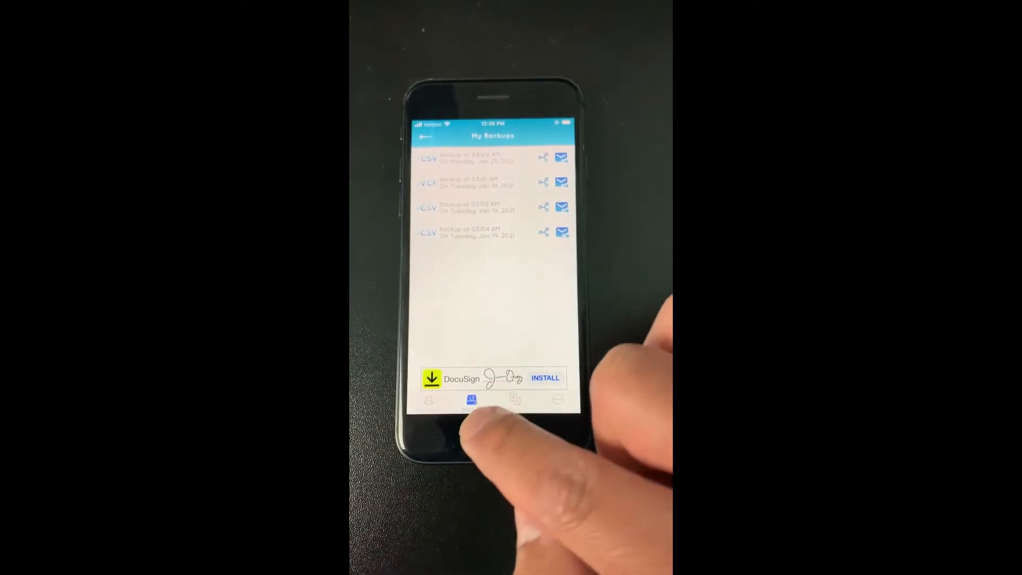
Back up the whole contact book with Backup Now, then return to the home screen
{"action": "left_click", "coordinate": [470, 400]}
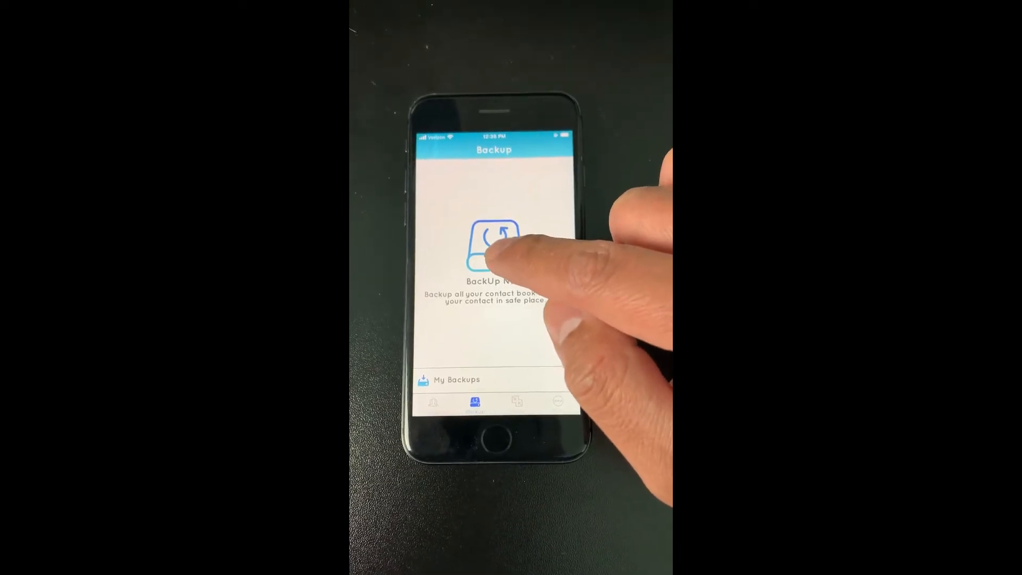
{"action": "left_click", "coordinate": [492, 245]}
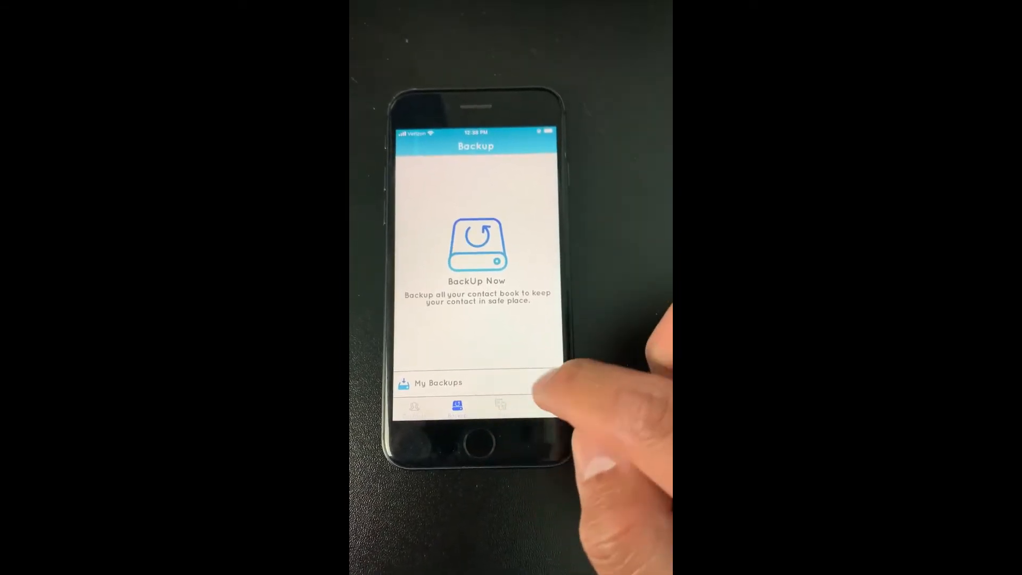
{"action": "left_click", "coordinate": [429, 382]}
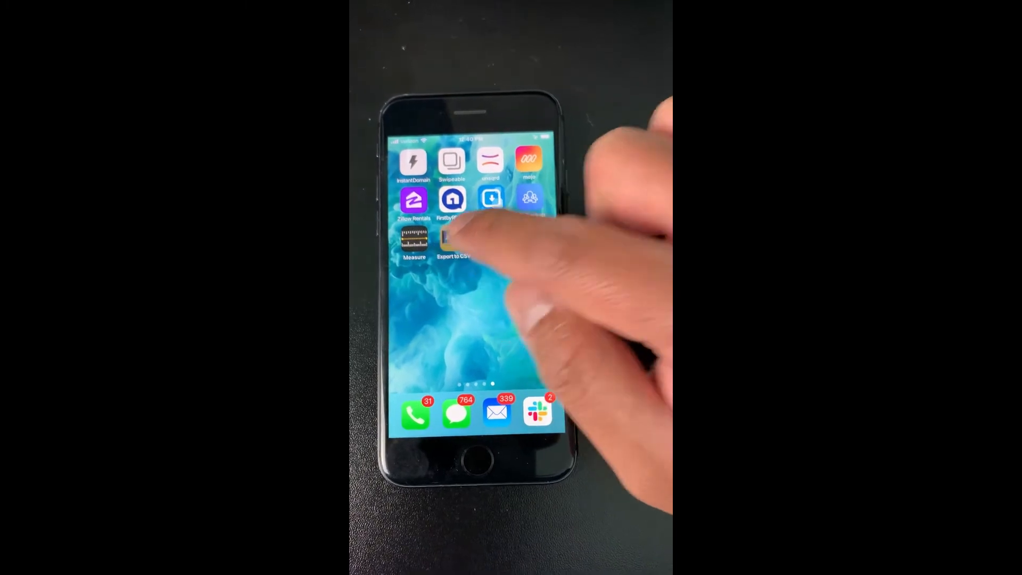
Launch Export to CSV, begin exporting and choose Export All Contacts
{"action": "left_click", "coordinate": [457, 237]}
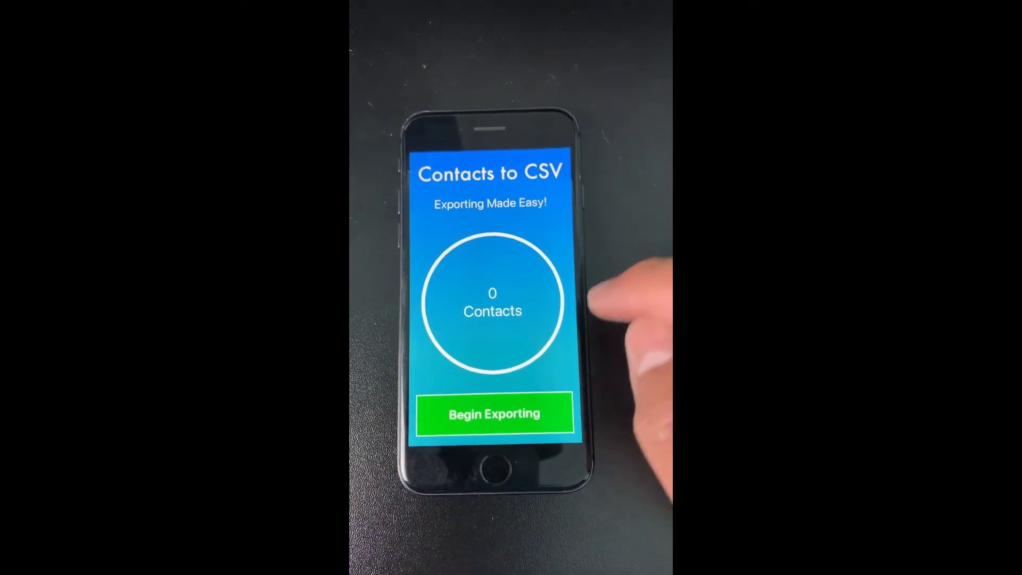
{"action": "left_click", "coordinate": [494, 414]}
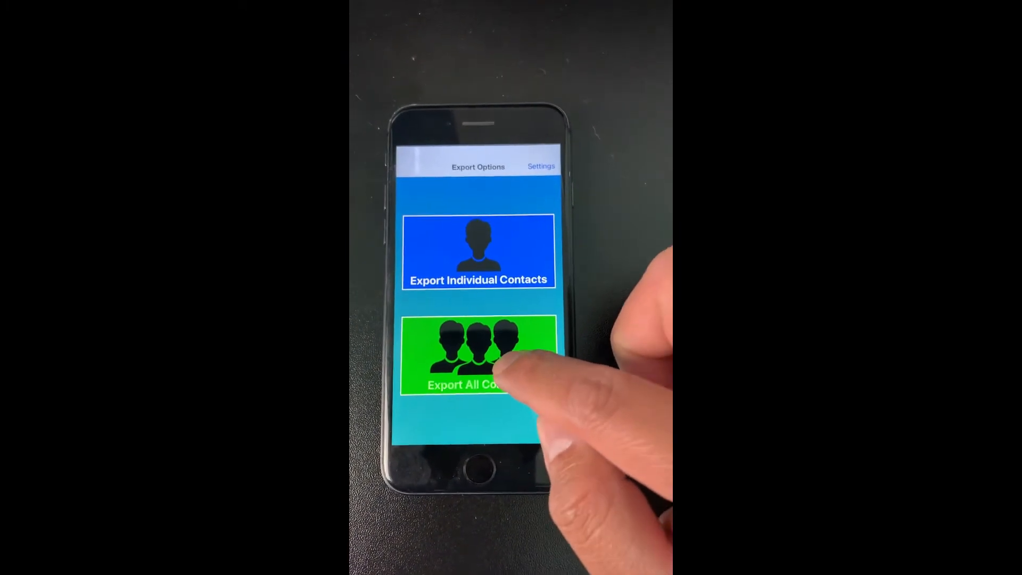
{"action": "left_click", "coordinate": [478, 355]}
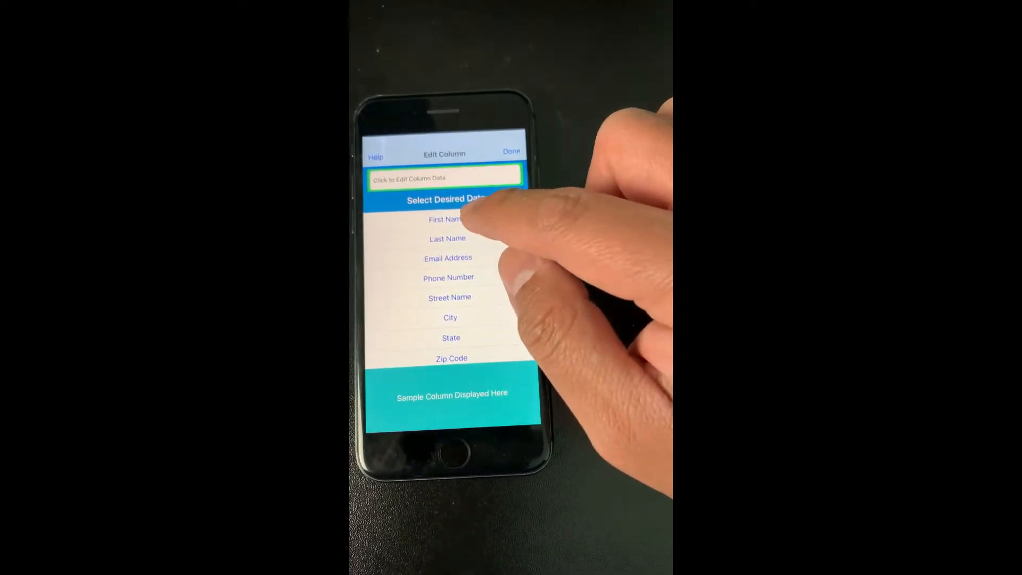
Add First Name, Last Name, both phone numbers and Email Address to the column and finish with Done
{"action": "left_click", "coordinate": [449, 219]}
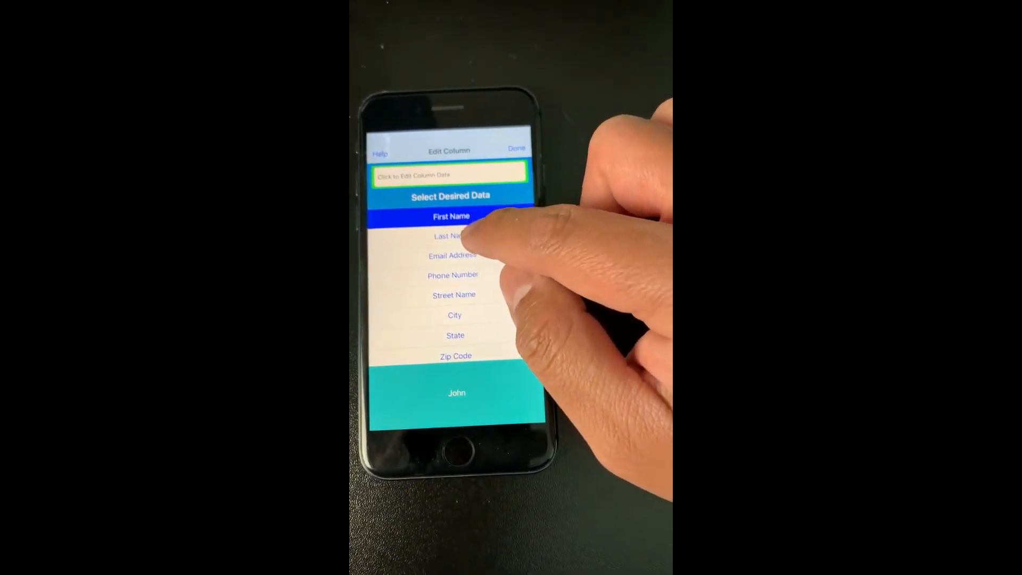
{"action": "left_click", "coordinate": [451, 237]}
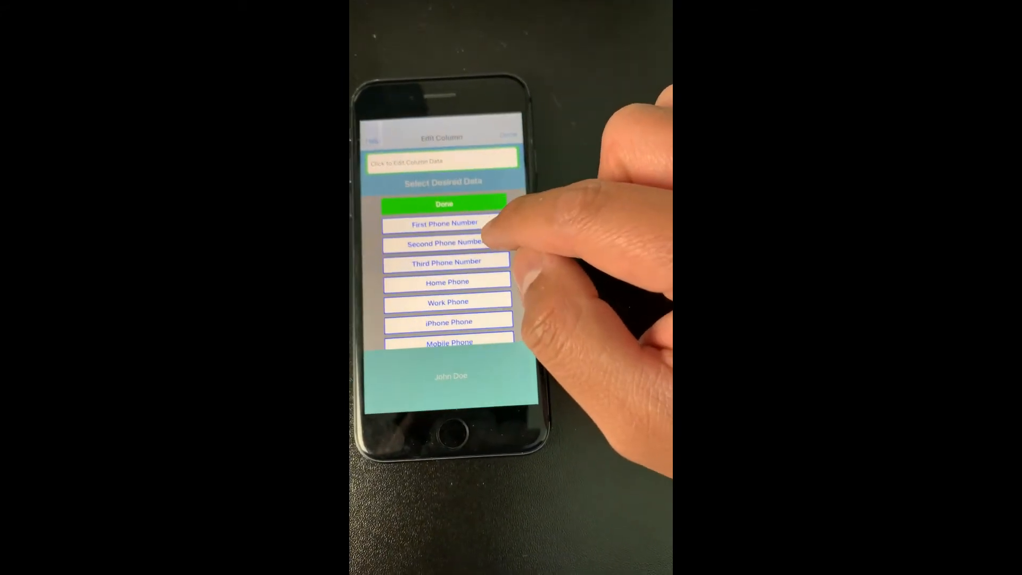
{"action": "left_click", "coordinate": [445, 224]}
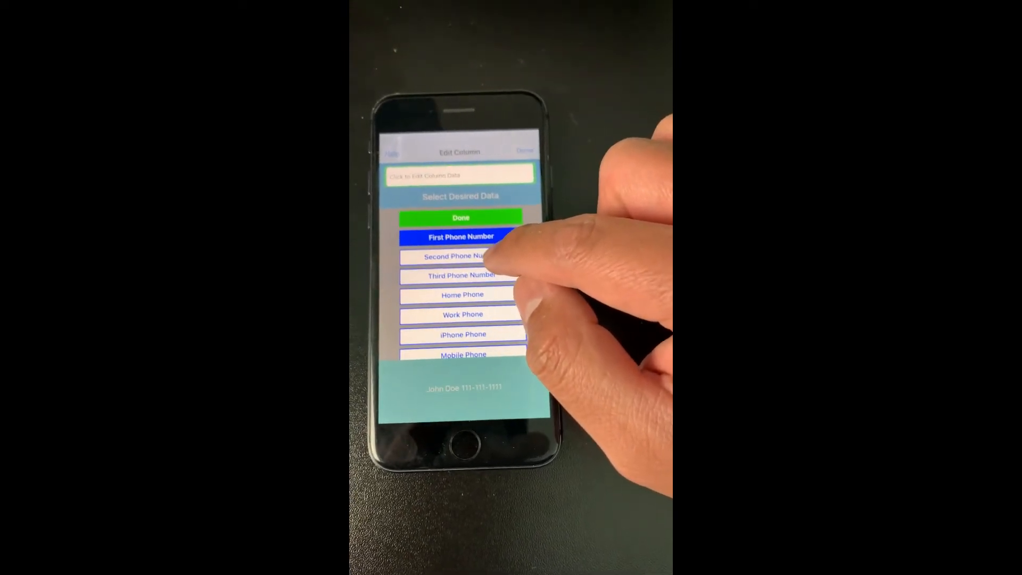
{"action": "left_click", "coordinate": [461, 256]}
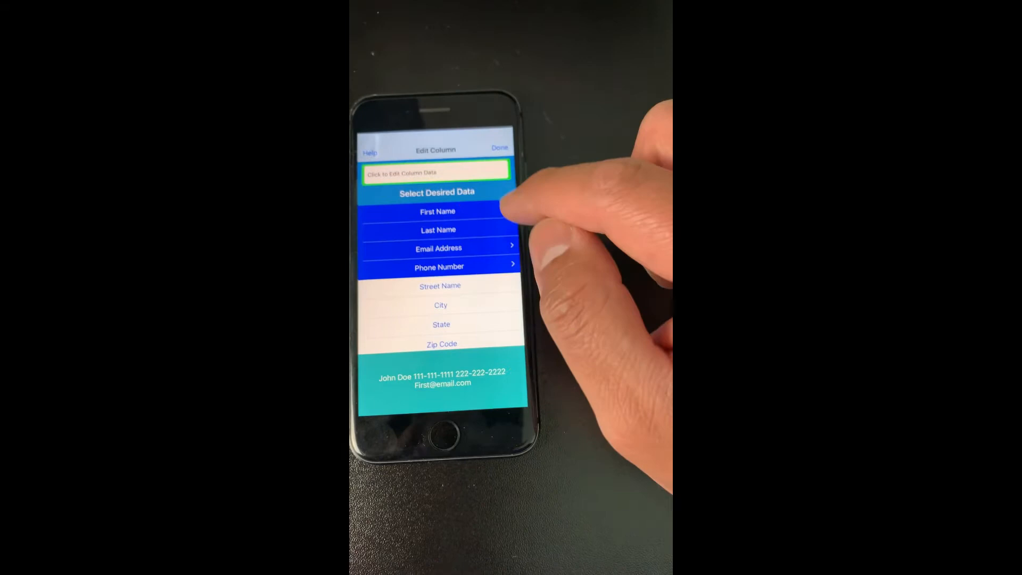
{"action": "scroll", "scroll_direction": "down", "scroll_amount": 3}
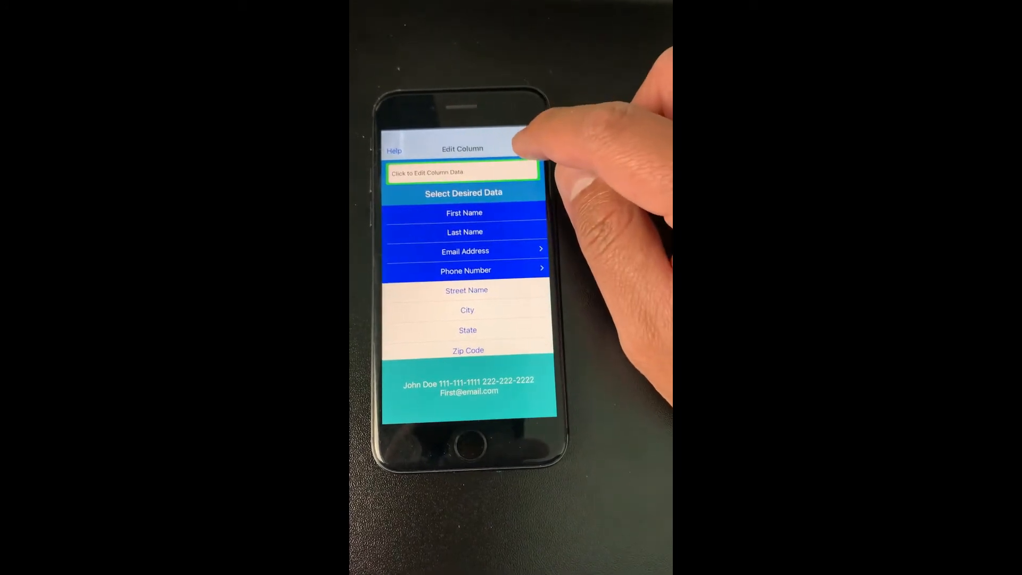
{"action": "left_click", "coordinate": [394, 150]}
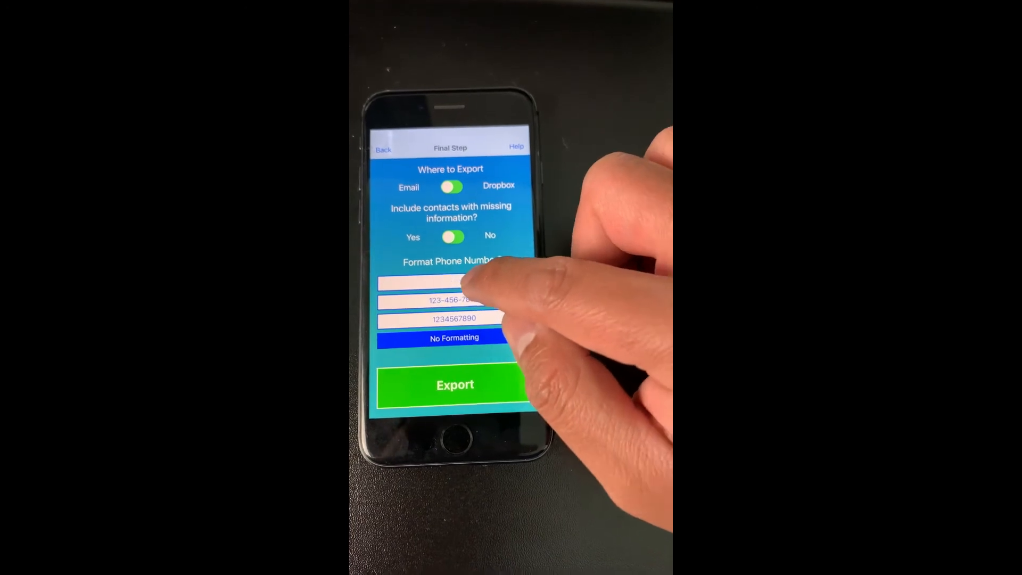
{"action": "left_click", "coordinate": [452, 281]}
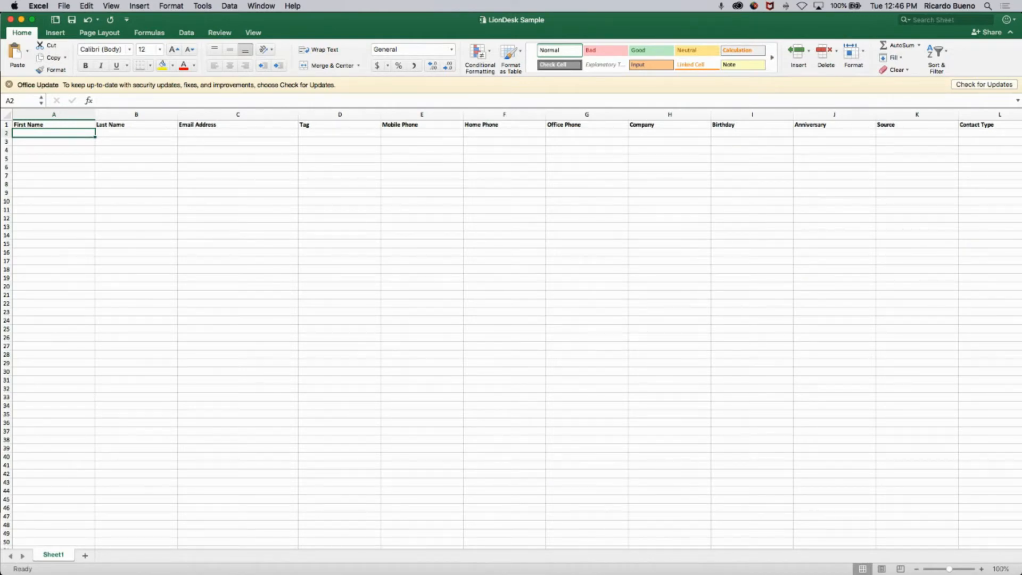
{"action": "mouse_move", "coordinate": [531, 40]}
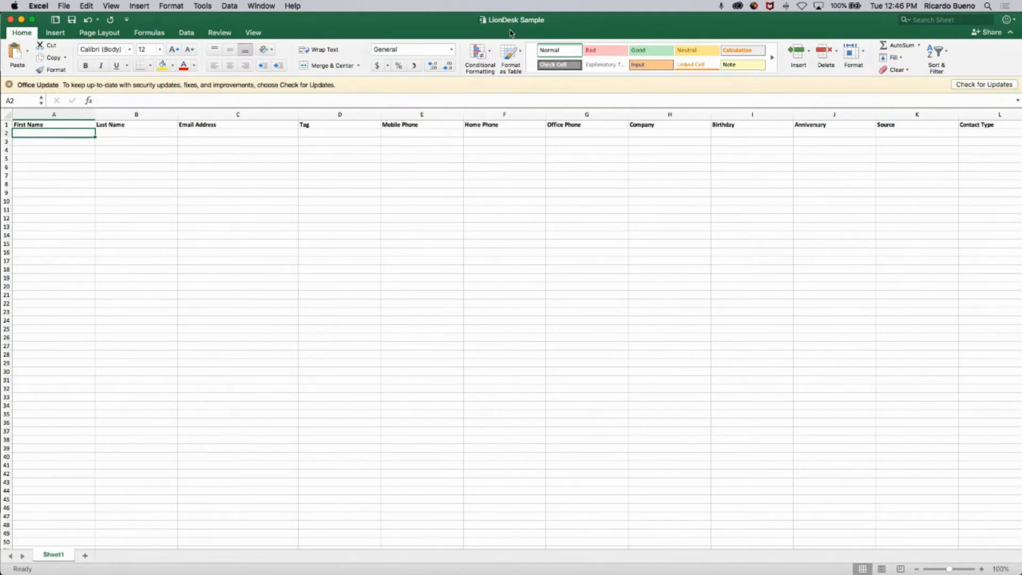
{"action": "mouse_move", "coordinate": [86, 170]}
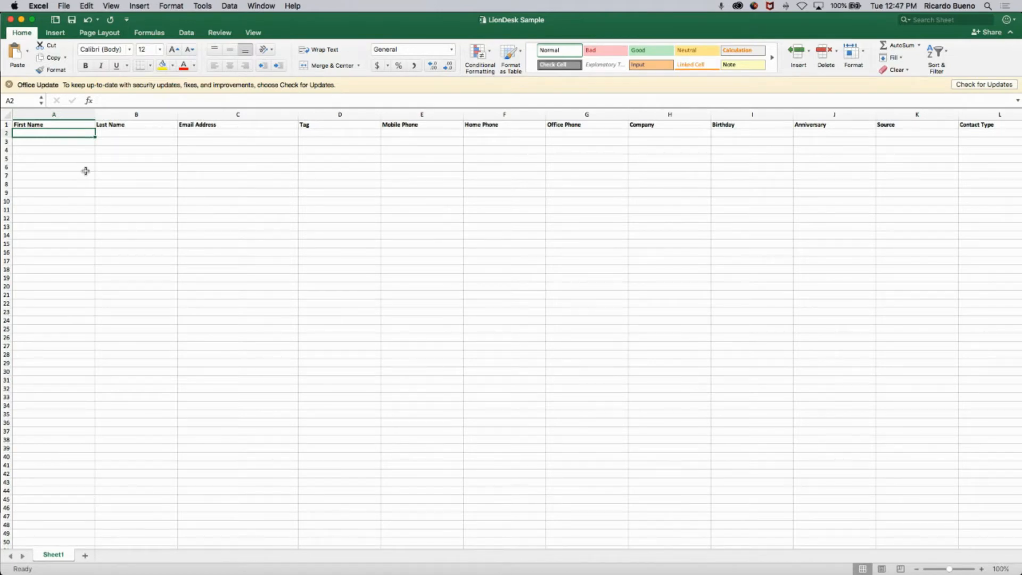
{"action": "left_click", "coordinate": [503, 133]}
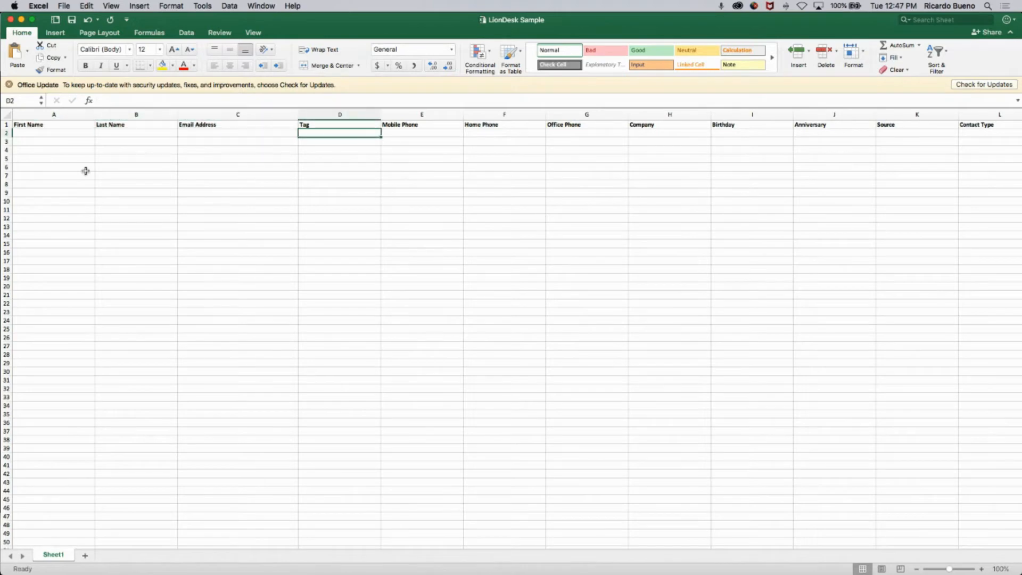
{"action": "left_click", "coordinate": [237, 133]}
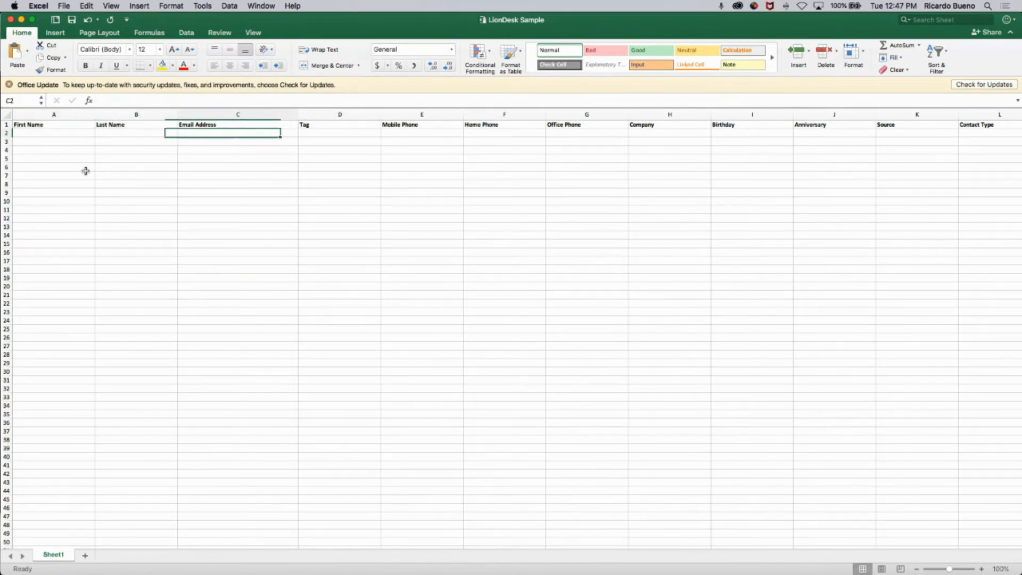
{"action": "left_click", "coordinate": [421, 133]}
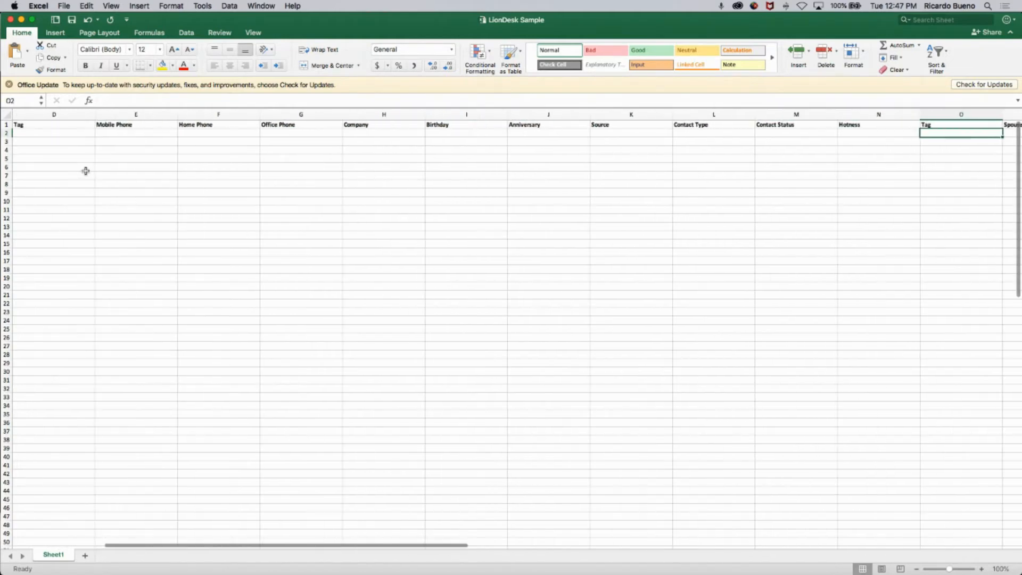
{"action": "scroll", "scroll_direction": "right", "scroll_amount": 3}
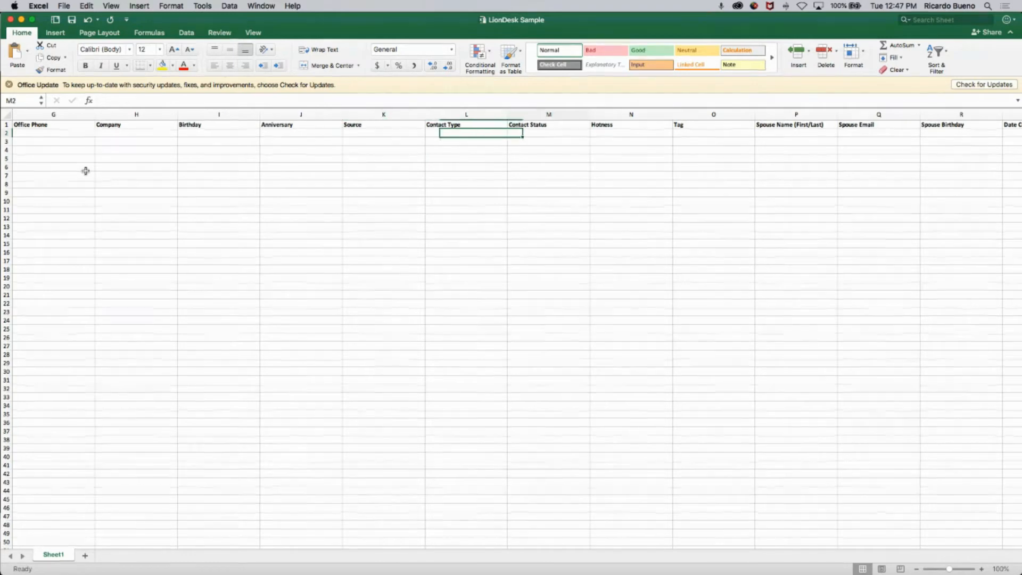
{"action": "left_click", "coordinate": [465, 133]}
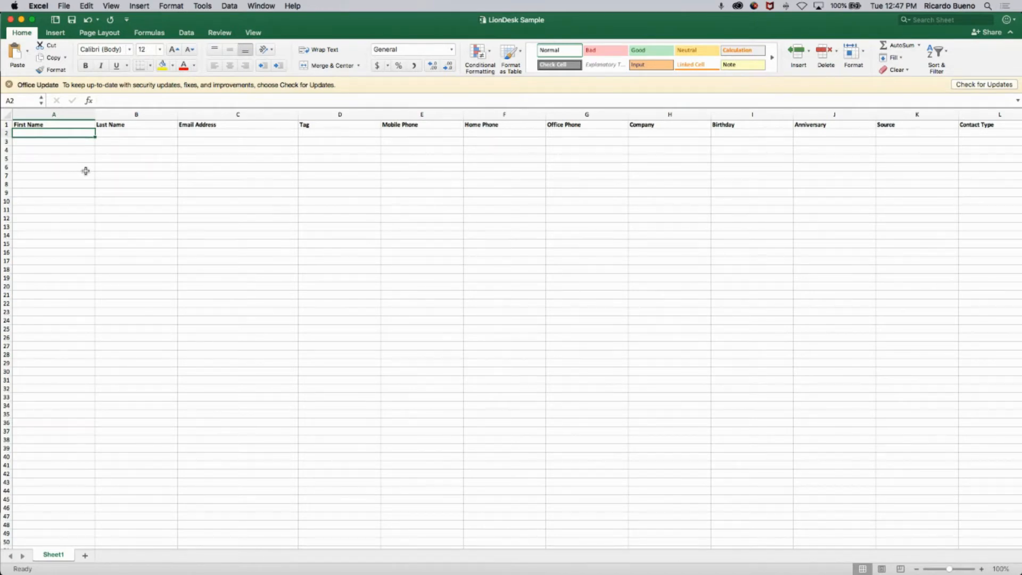
Enter tags 'Costa Mesa, Open House, 2 Bed' in cell D2, removing the Buyer Lead tag
{"action": "left_click", "coordinate": [339, 133]}
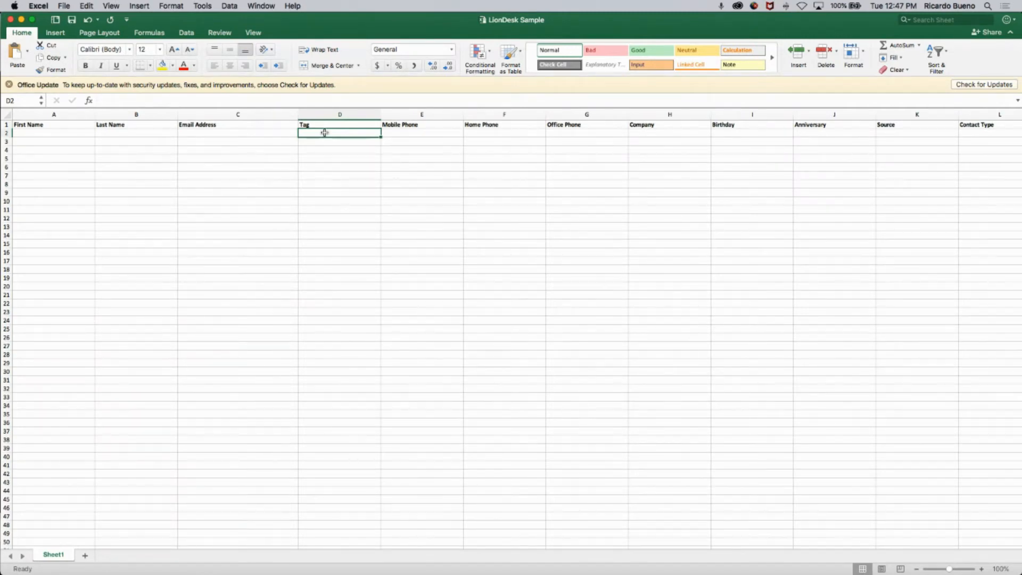
{"action": "type", "text": "Costa"}
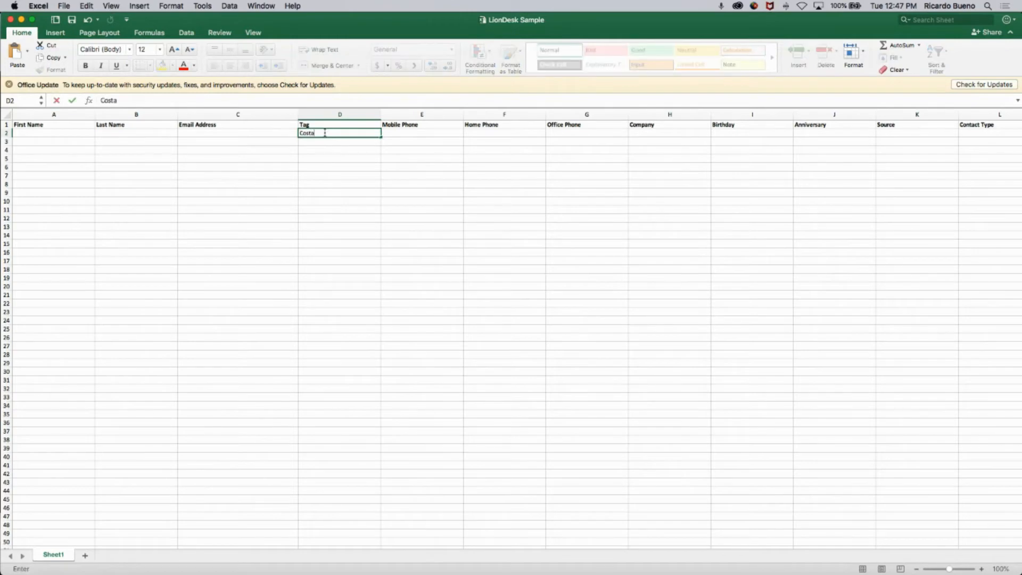
{"action": "type", "text": "Mesa"}
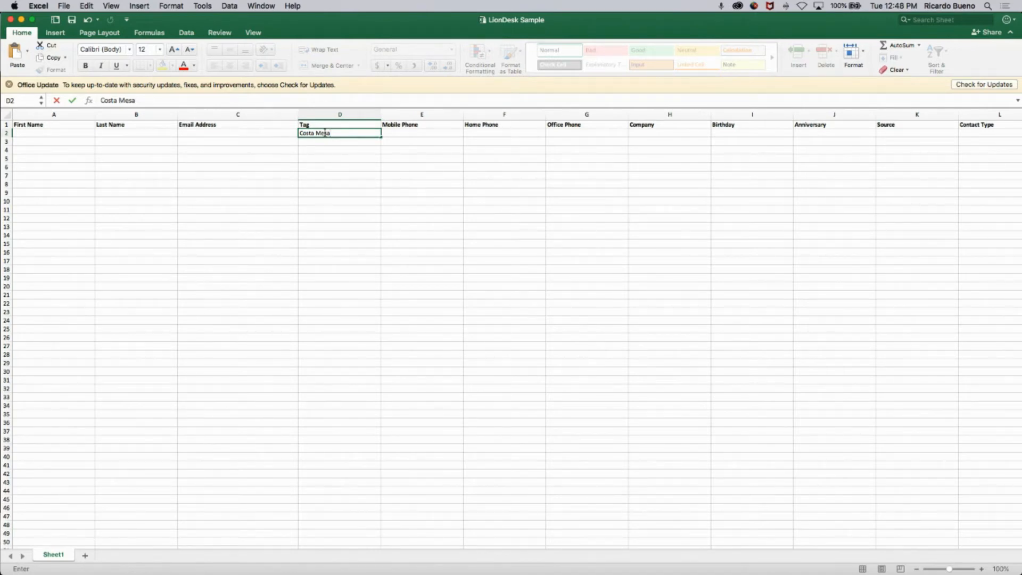
{"action": "type", "text": ", Buyer Lead"}
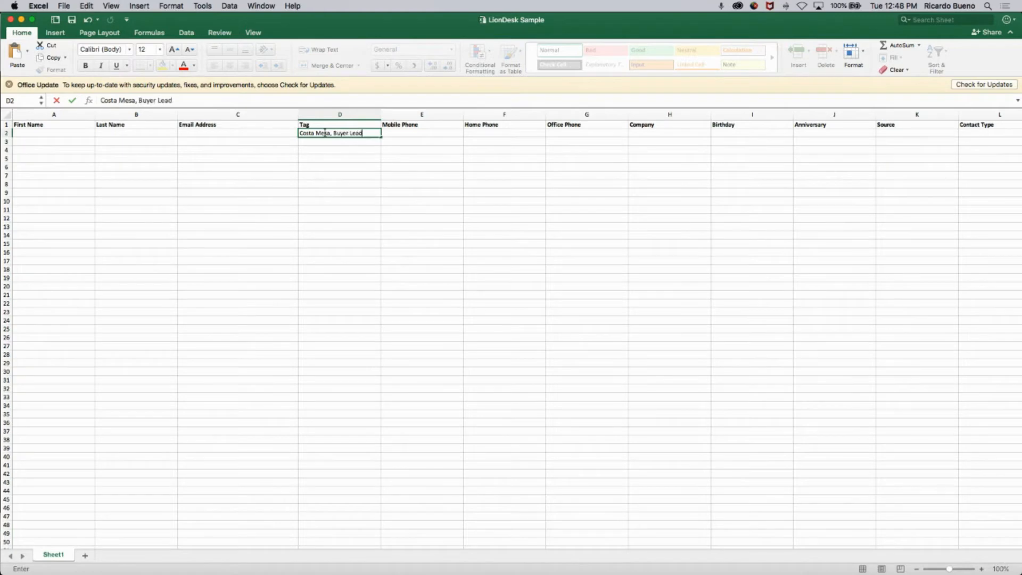
{"action": "type", "text": ","}
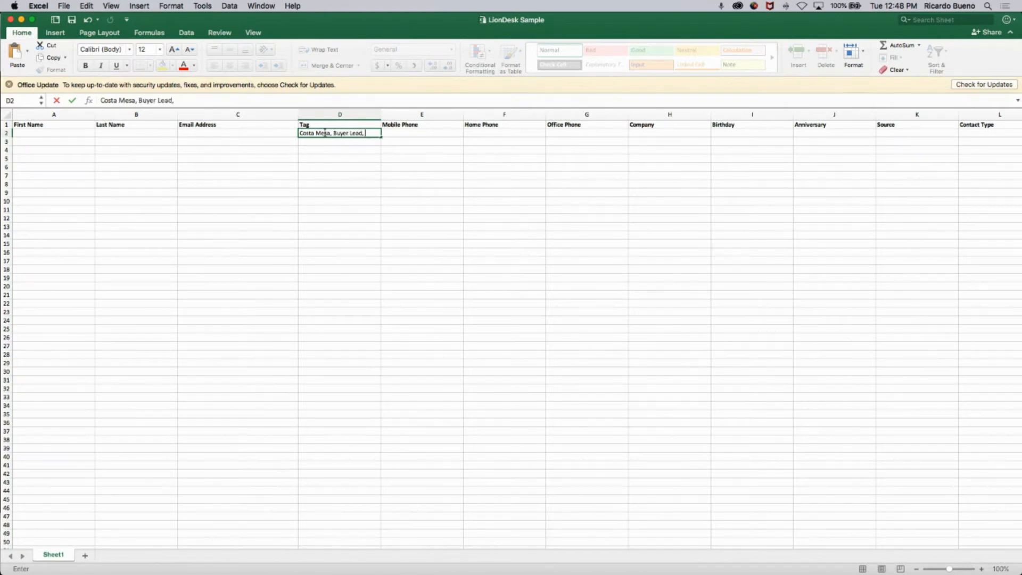
{"action": "key", "text": "backspace"}
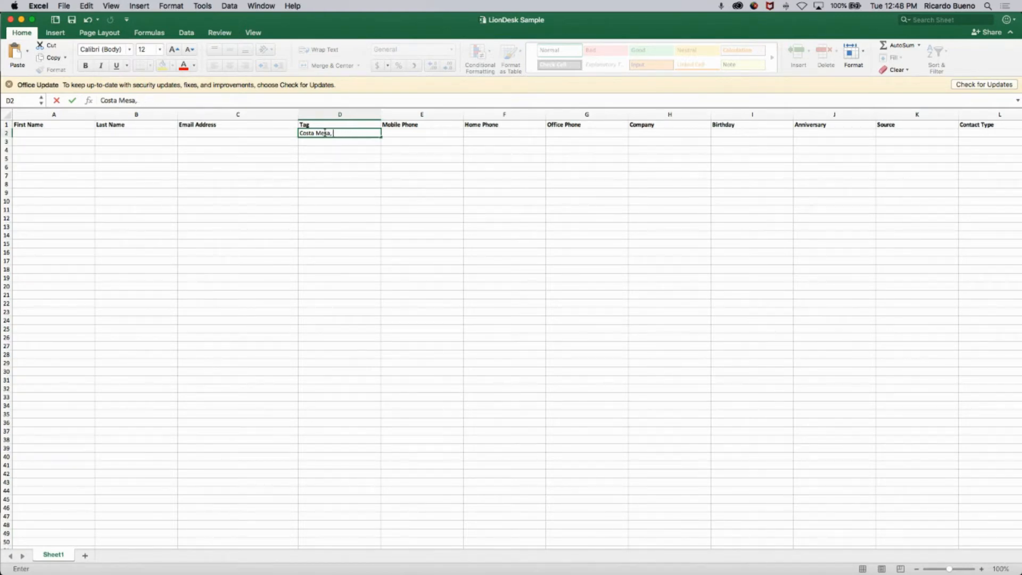
{"action": "type", "text": "Open House,"}
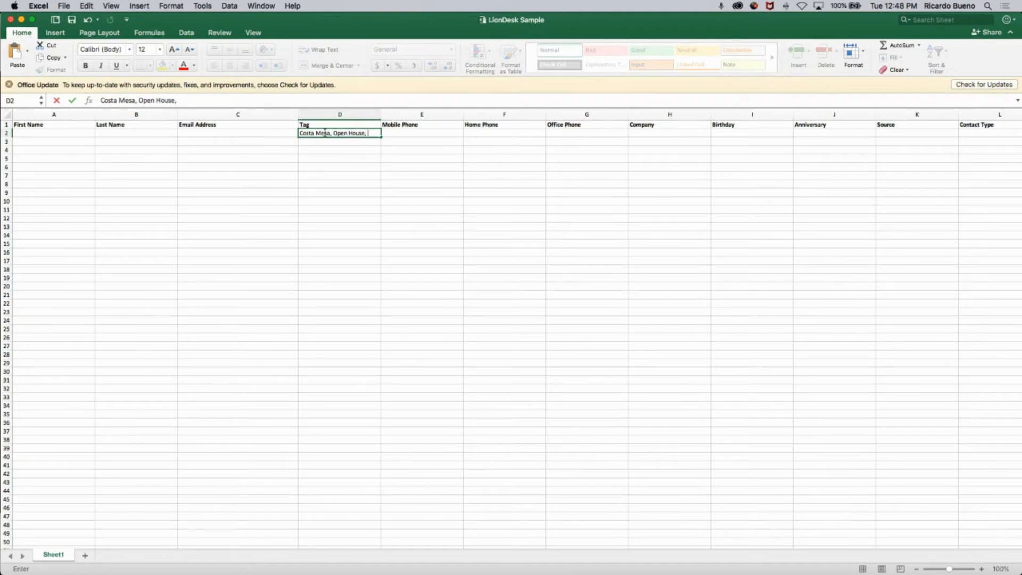
{"action": "type", "text": "2 Bed"}
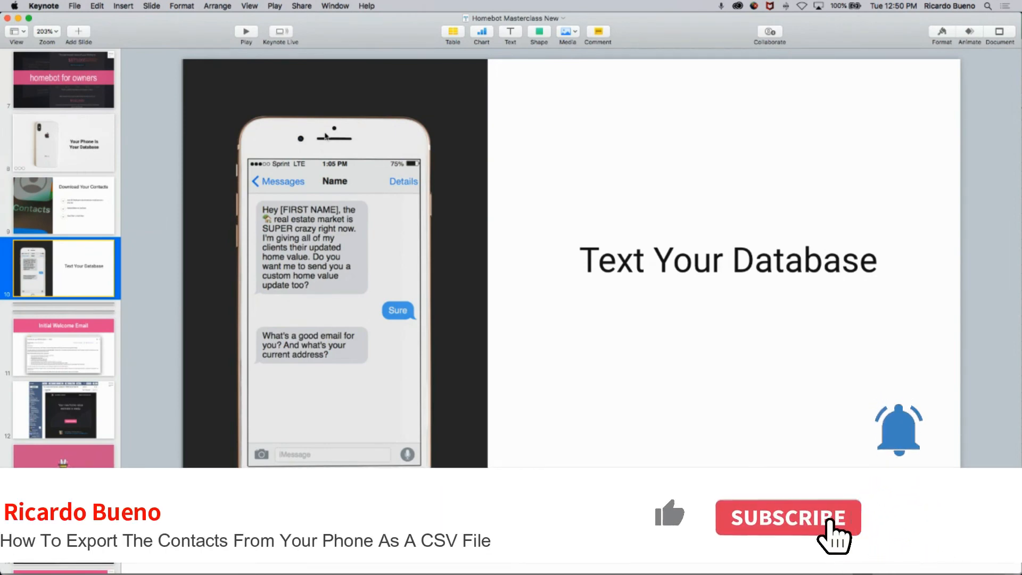
{"action": "left_click", "coordinate": [788, 517]}
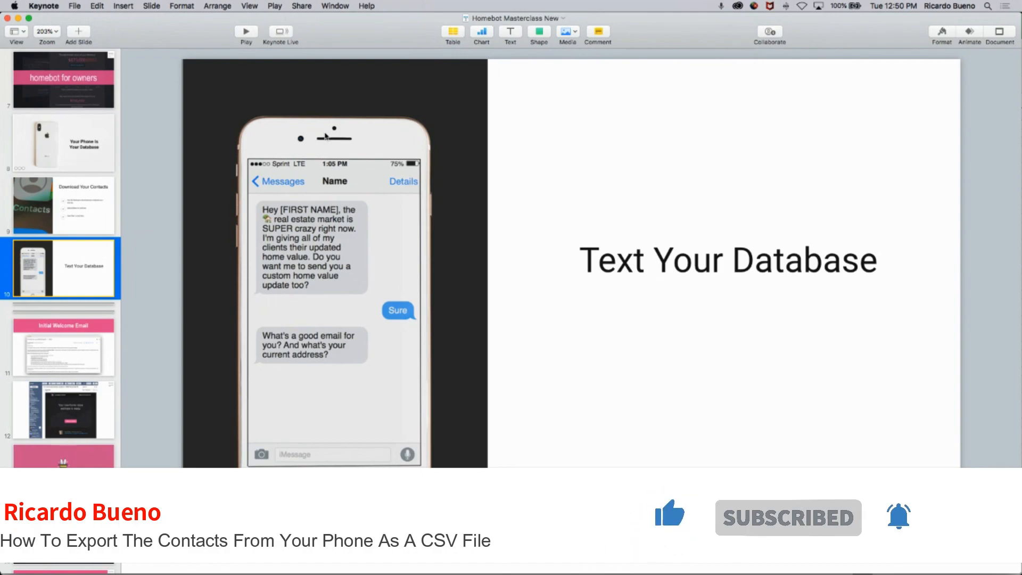